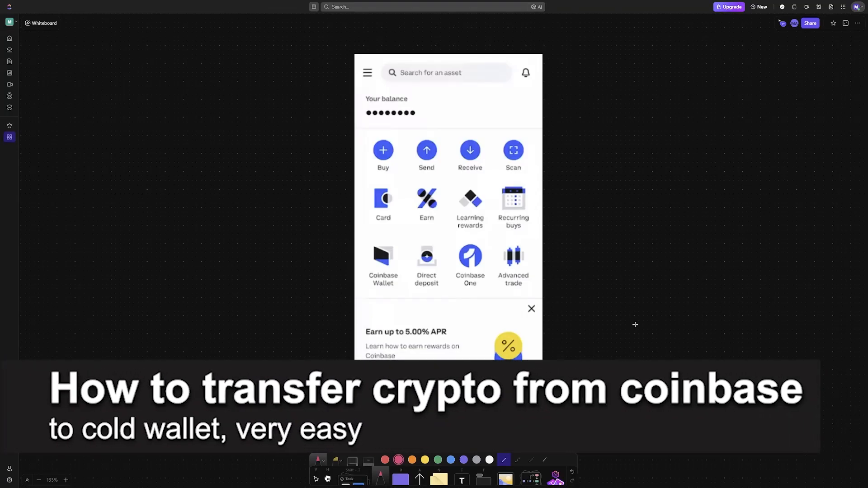
pyautogui.moveTo(660, 306)
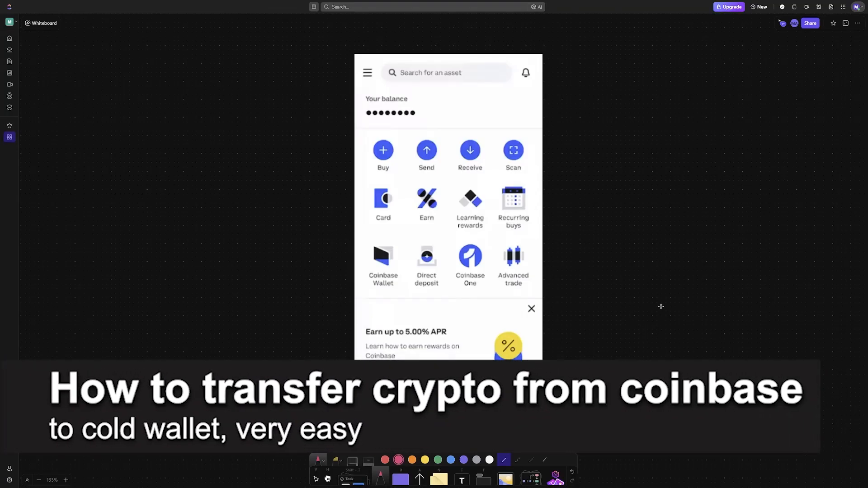
# Step: Draw a pink arrow right of the screenshot and write an underlined Cold Wallet label
pyautogui.moveTo(556, 180); pyautogui.dragTo(639, 229)
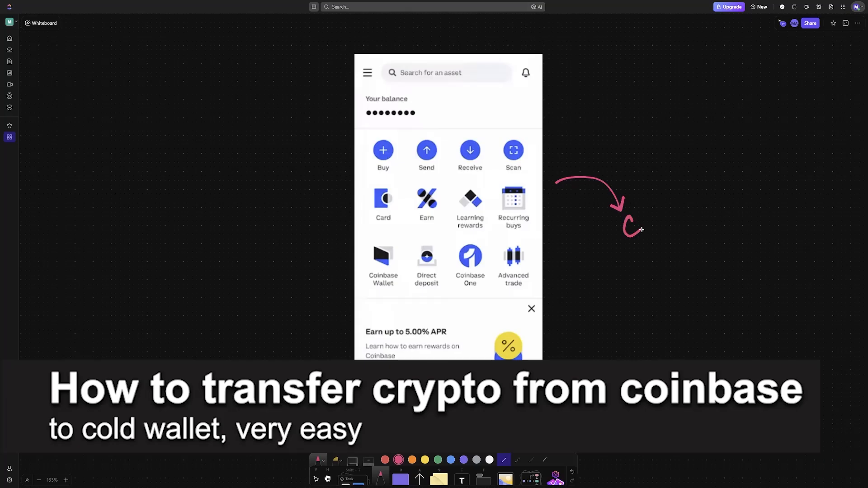
pyautogui.moveTo(628, 227); pyautogui.dragTo(678, 222)
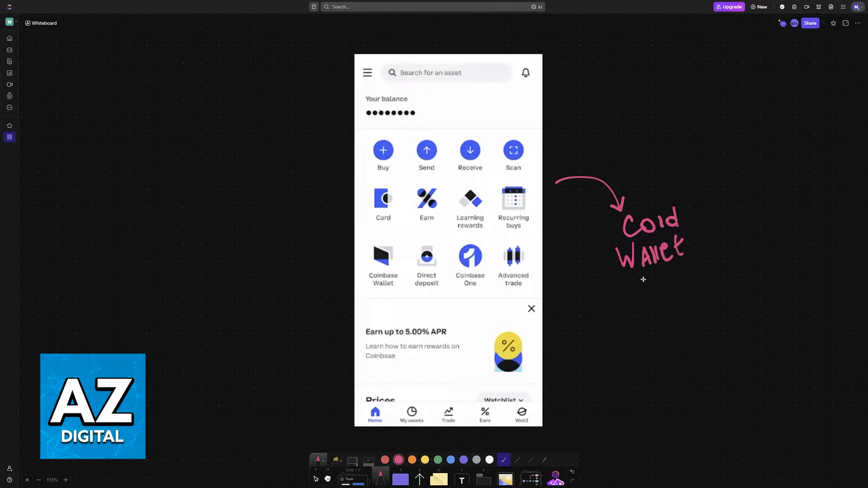
pyautogui.moveTo(628, 283); pyautogui.dragTo(714, 253)
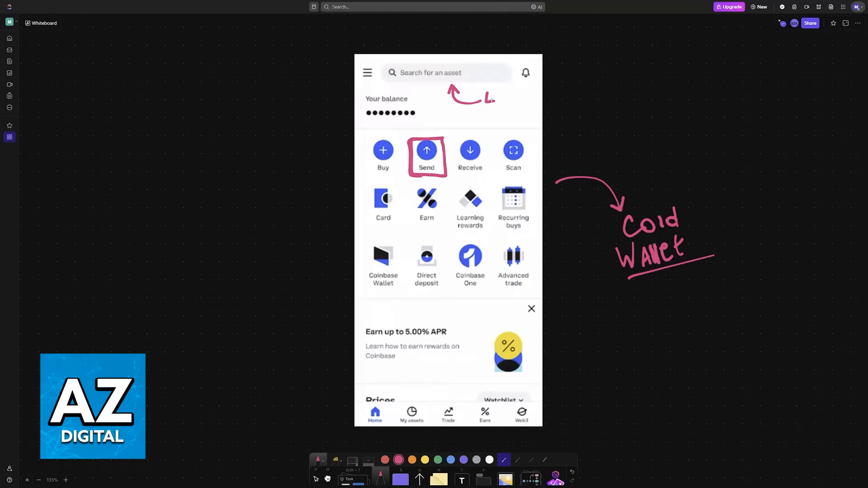
# Step: Label the asset search bar ETH/BTC in pink
pyautogui.write('ETH')
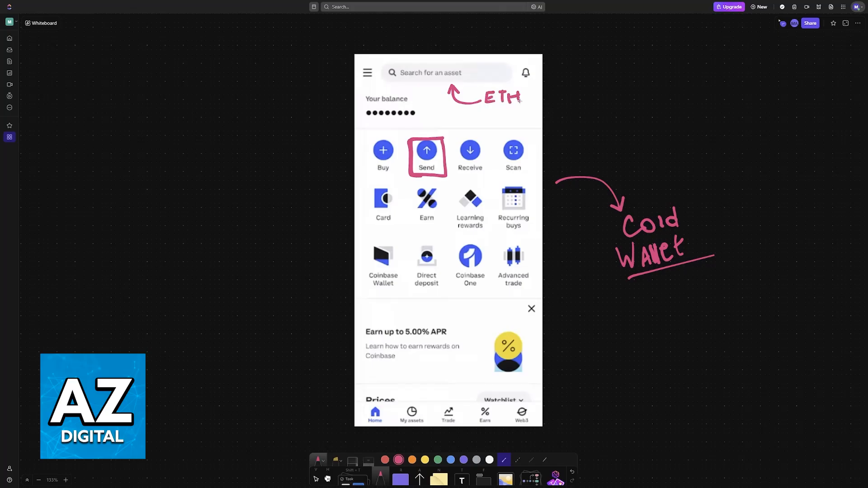
pyautogui.write('IP')
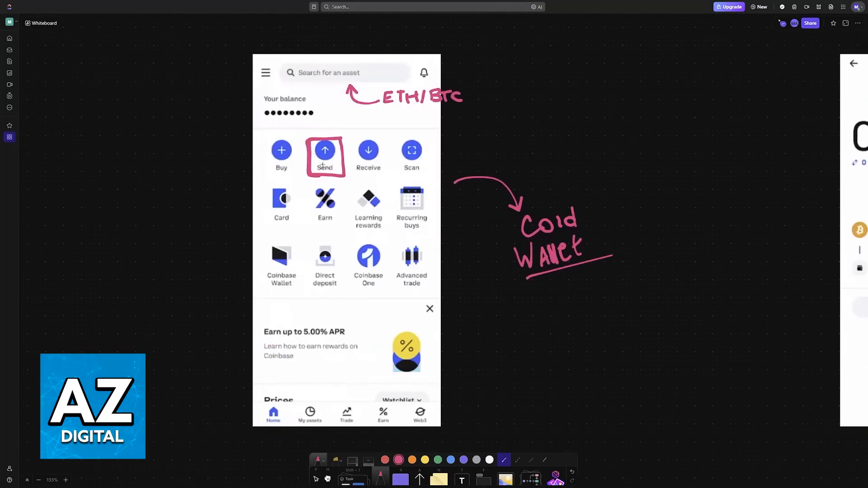
# Step: Circle the 0 USD amount, underline To and arrow up to circle the To address field
pyautogui.click(325, 150)
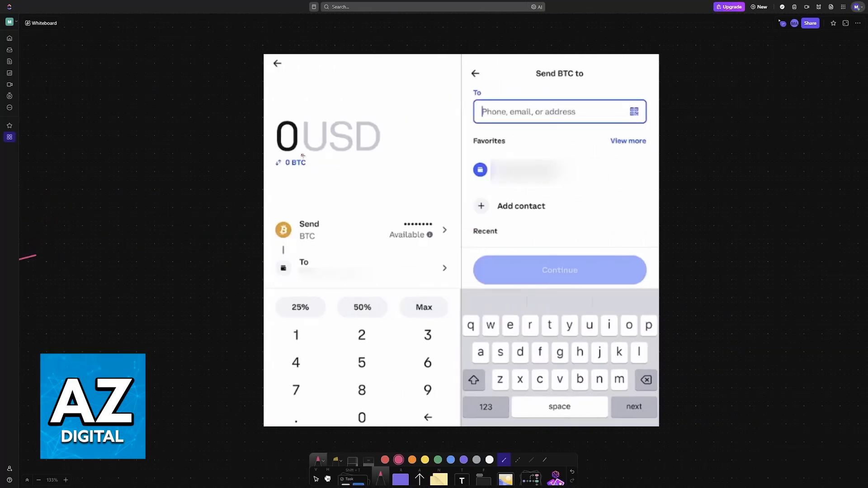
pyautogui.moveTo(304, 156); pyautogui.dragTo(384, 155)
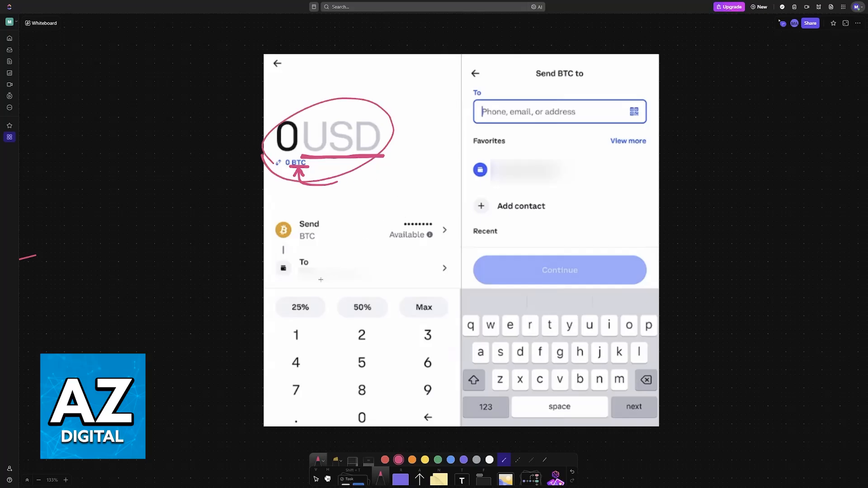
pyautogui.moveTo(320, 272); pyautogui.dragTo(411, 251)
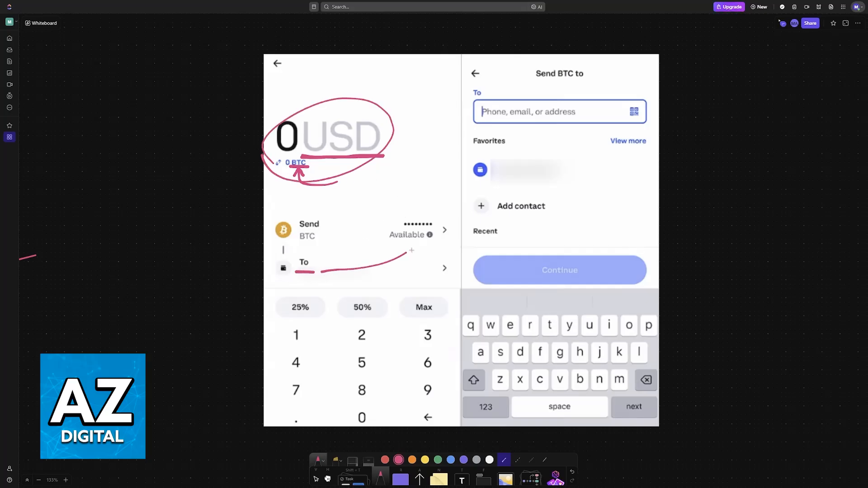
pyautogui.moveTo(413, 253); pyautogui.dragTo(456, 105)
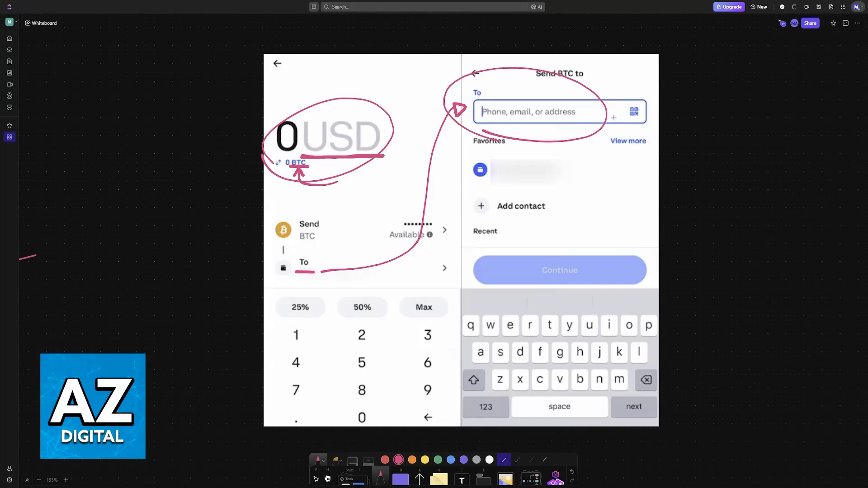
# Step: Add a pink arrow pointing at the To field and label it cold wallet
pyautogui.moveTo(657, 53); pyautogui.dragTo(609, 100)
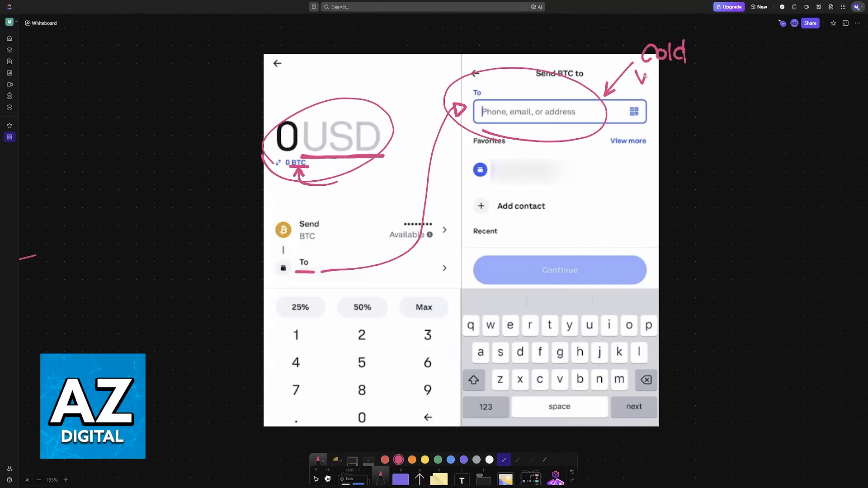
pyautogui.write('Walle')
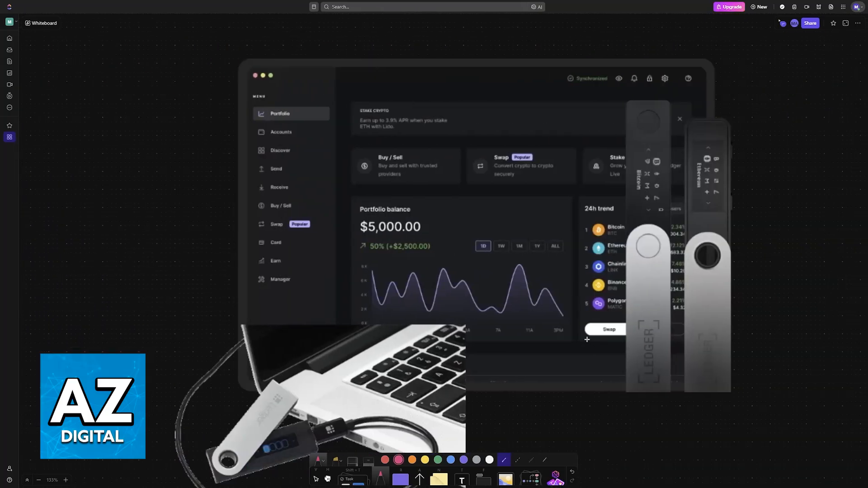
# Step: Pan to the Ledger Live screenshot and bracket the Accounts menu entry in pink
pyautogui.scroll(-3)
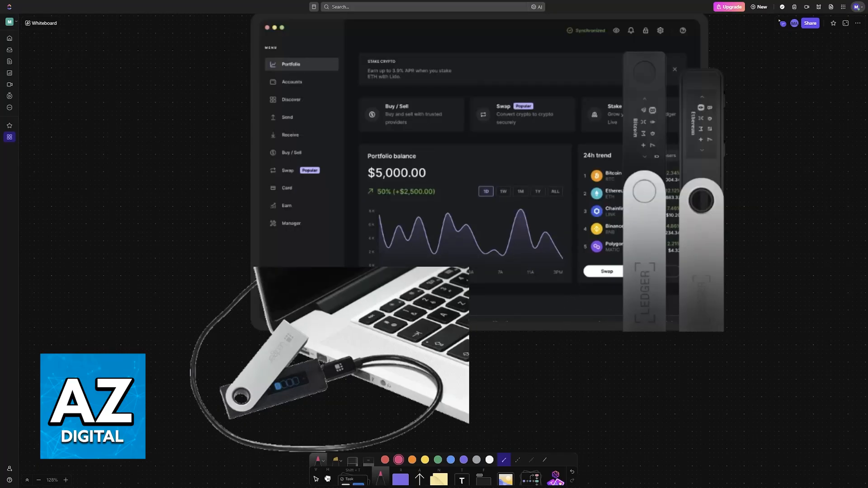
pyautogui.moveTo(303, 157)
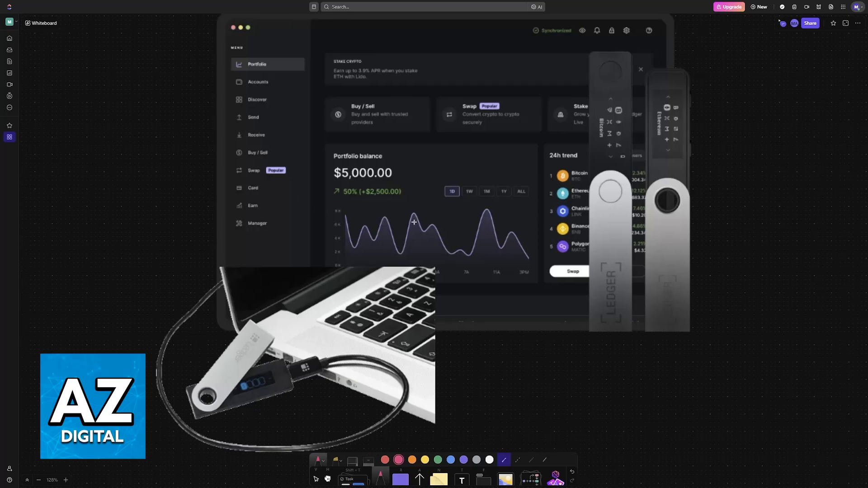
pyautogui.moveTo(459, 218)
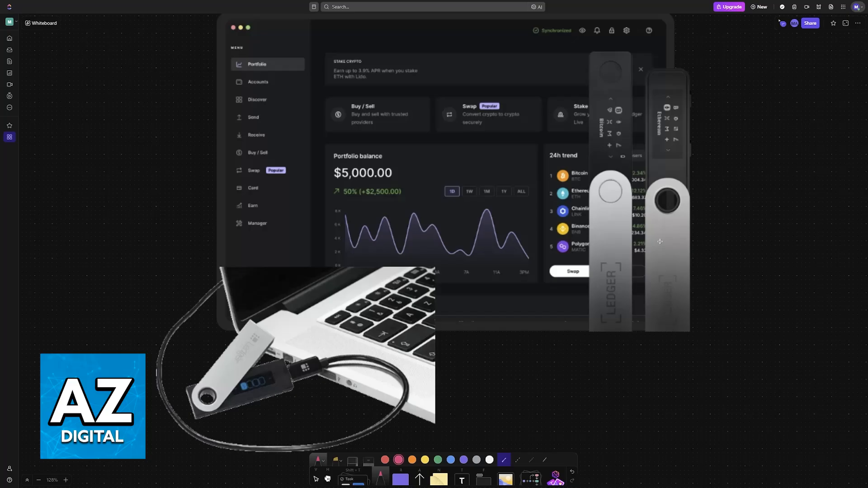
pyautogui.moveTo(406, 287)
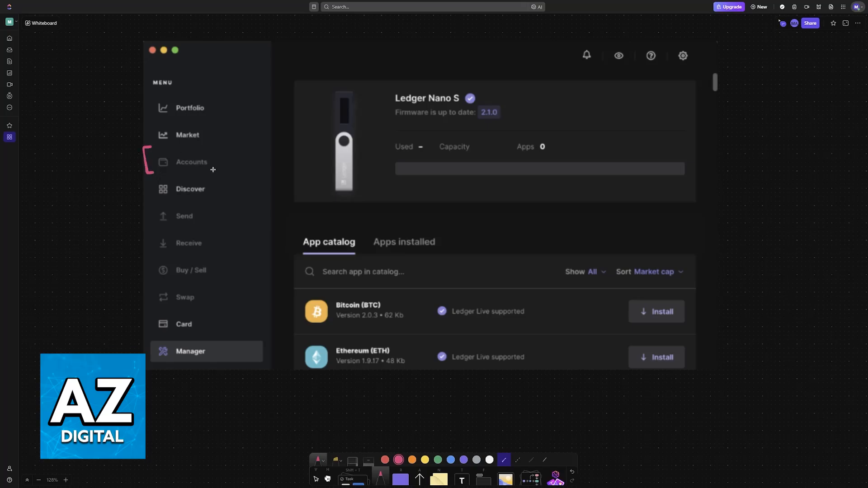
pyautogui.moveTo(216, 149); pyautogui.dragTo(216, 177)
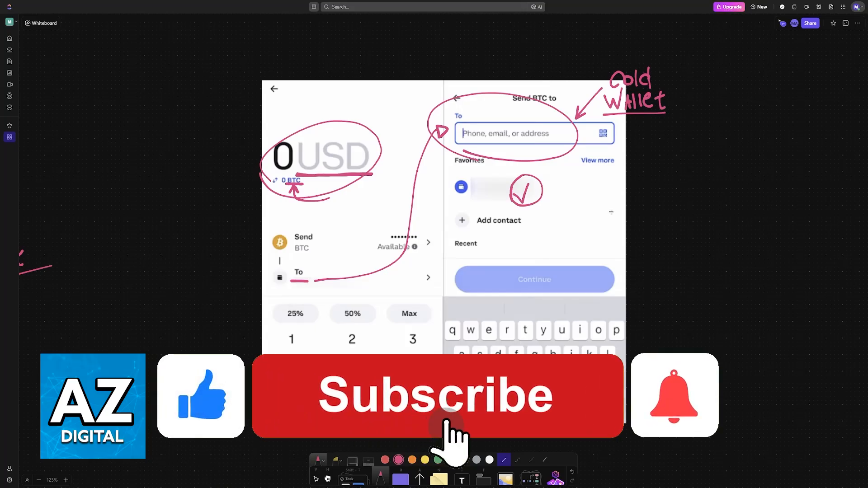
# Step: Return to the Send BTC screenshots showing the ticked favourite contact
pyautogui.click(435, 395)
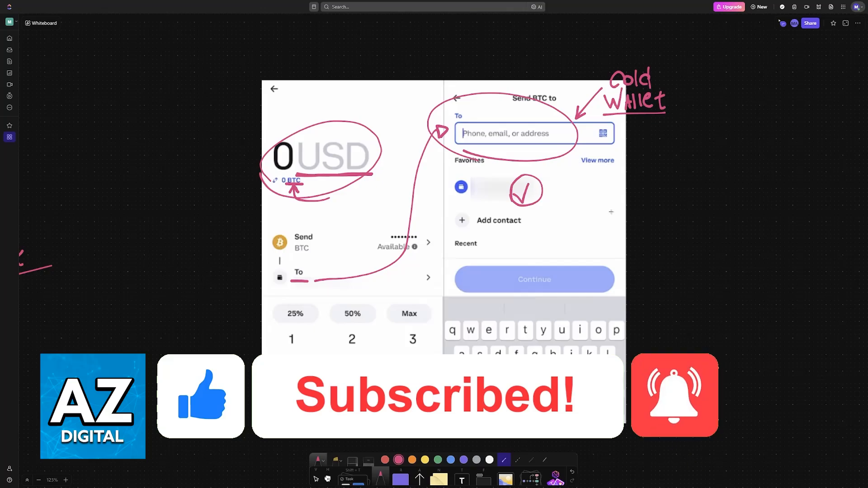